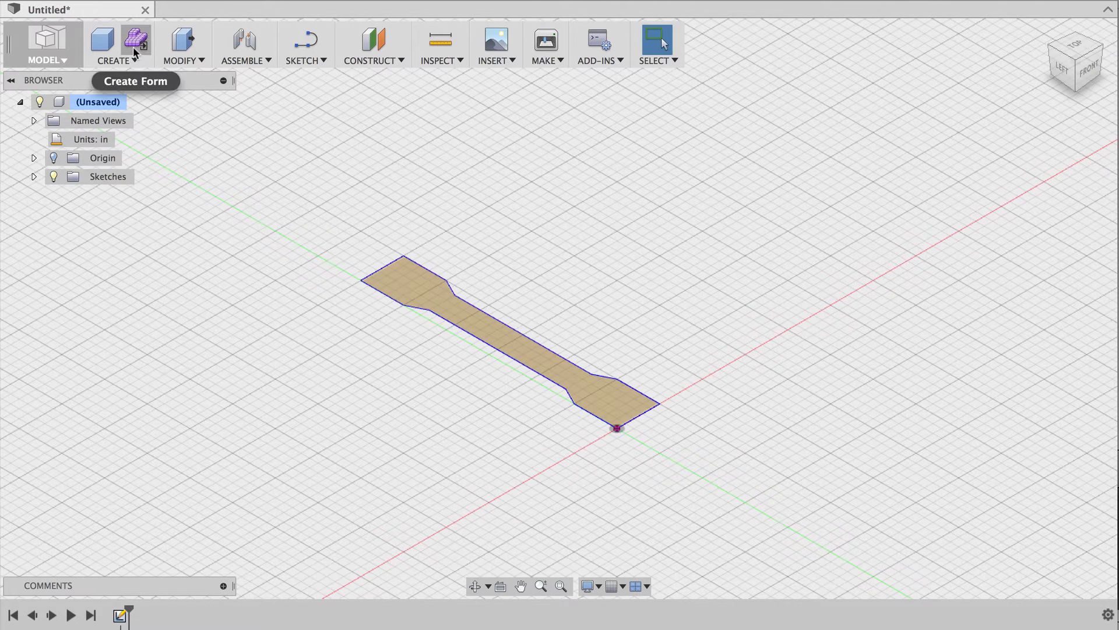
Extrude the dog bone profile into a solid, saved as 'Dog bone v1', in CAM.
{"action": "left_click", "coordinate": [115, 45]}
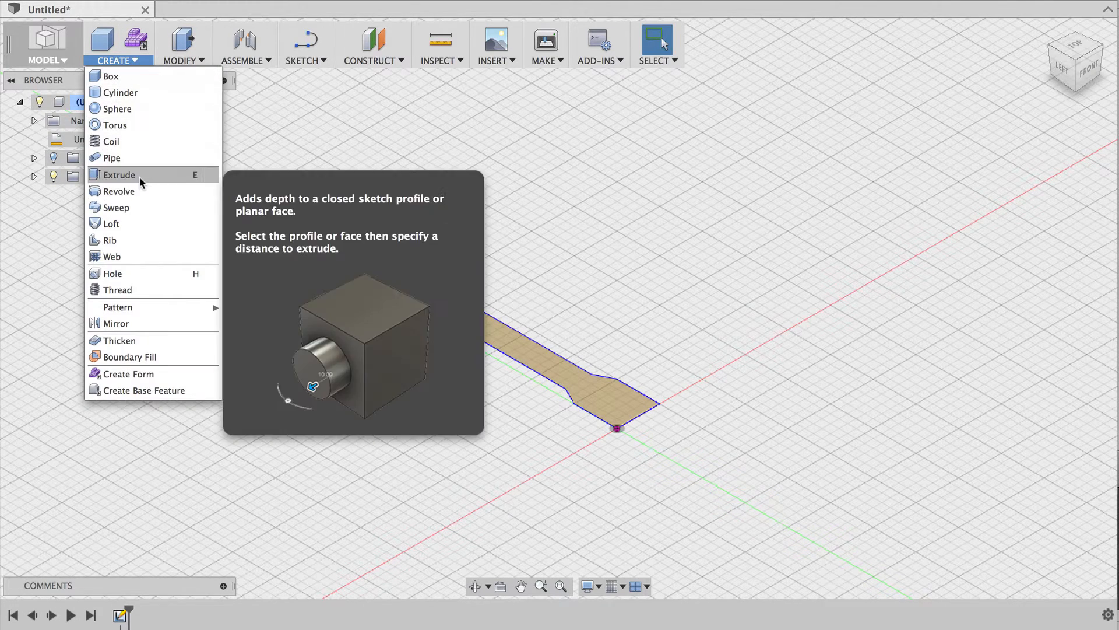
{"action": "left_click", "coordinate": [118, 175]}
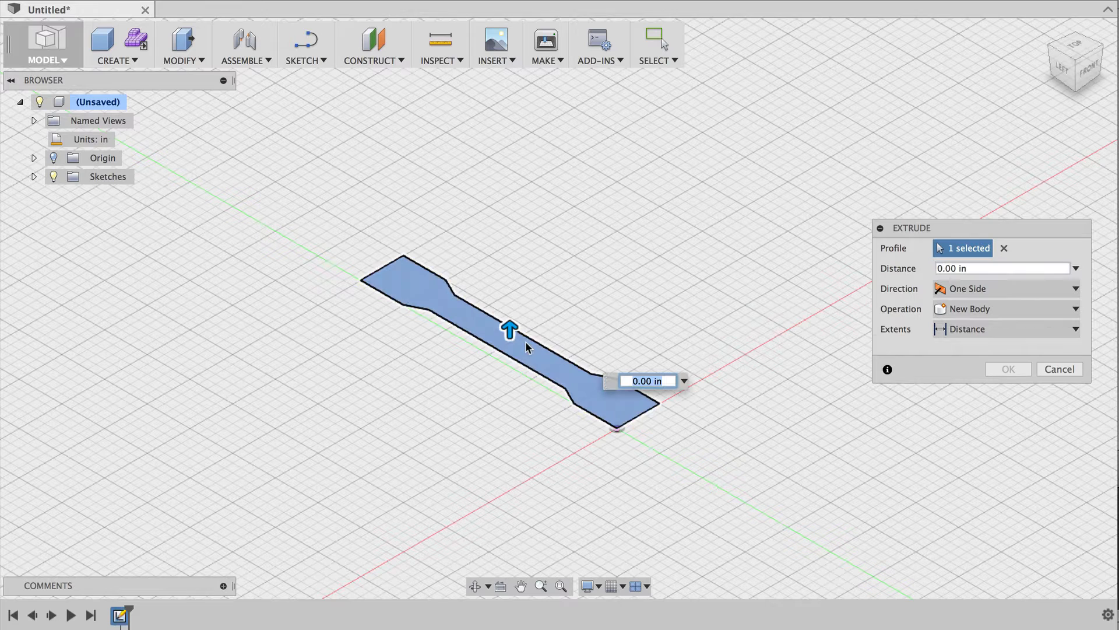
{"action": "left_click", "coordinate": [646, 380]}
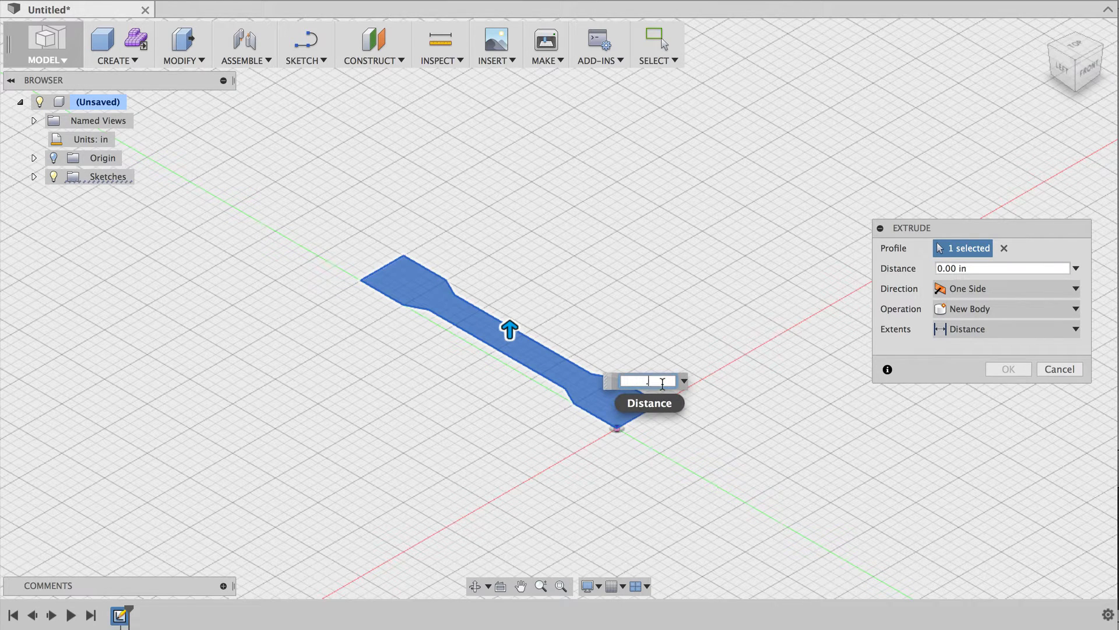
{"action": "left_click", "coordinate": [1007, 369]}
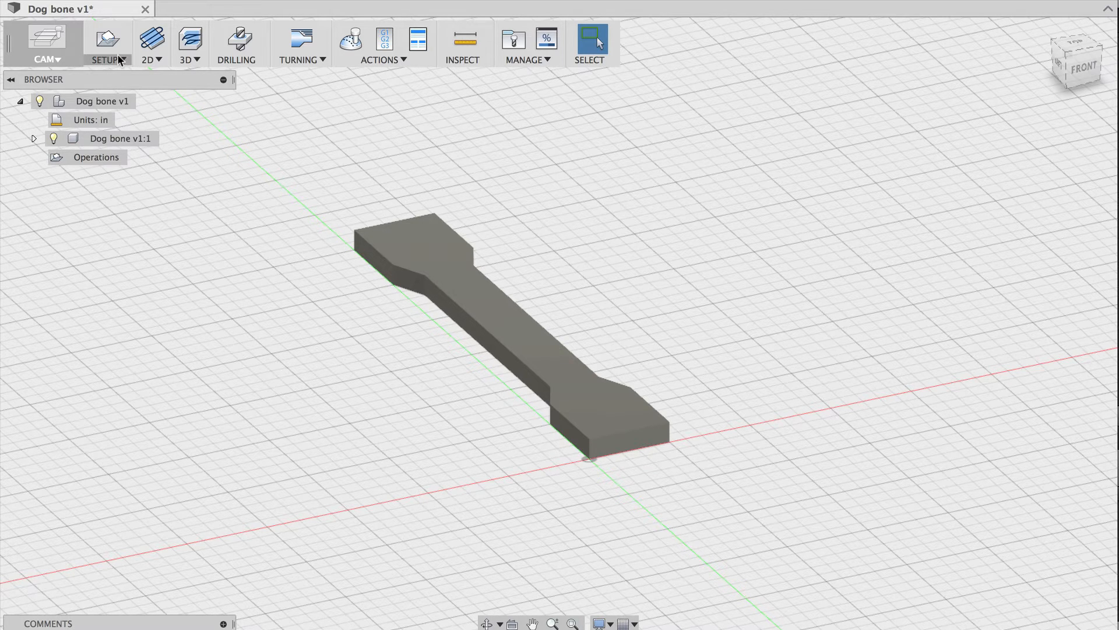
Start new milling setup Setup4 with a stock box around the dog bone body.
{"action": "left_click", "coordinate": [106, 42]}
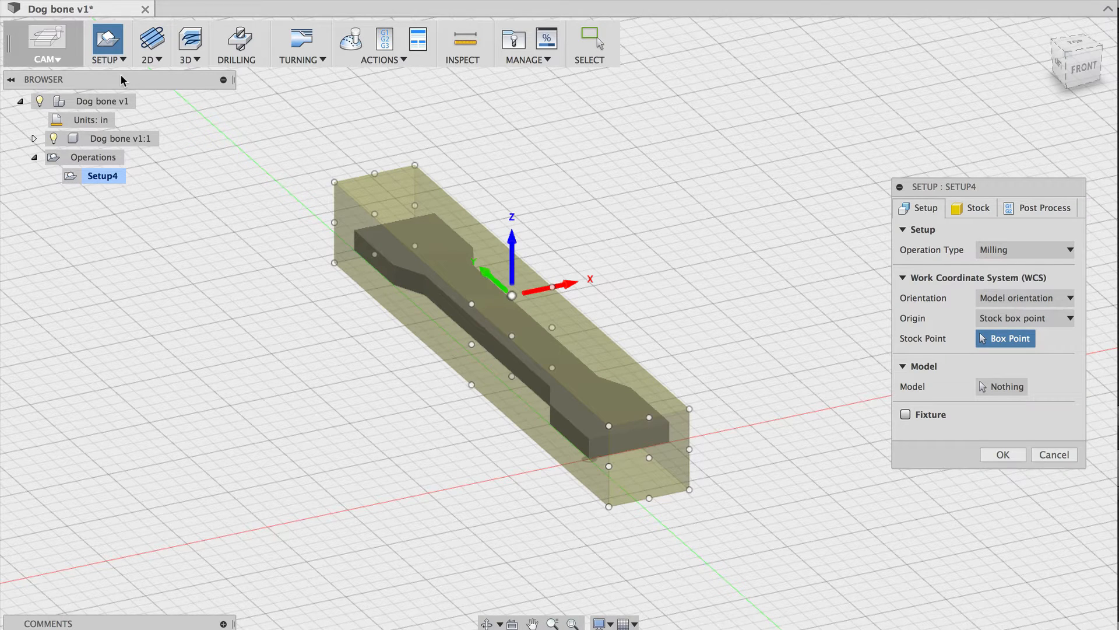
{"action": "mouse_move", "coordinate": [239, 85]}
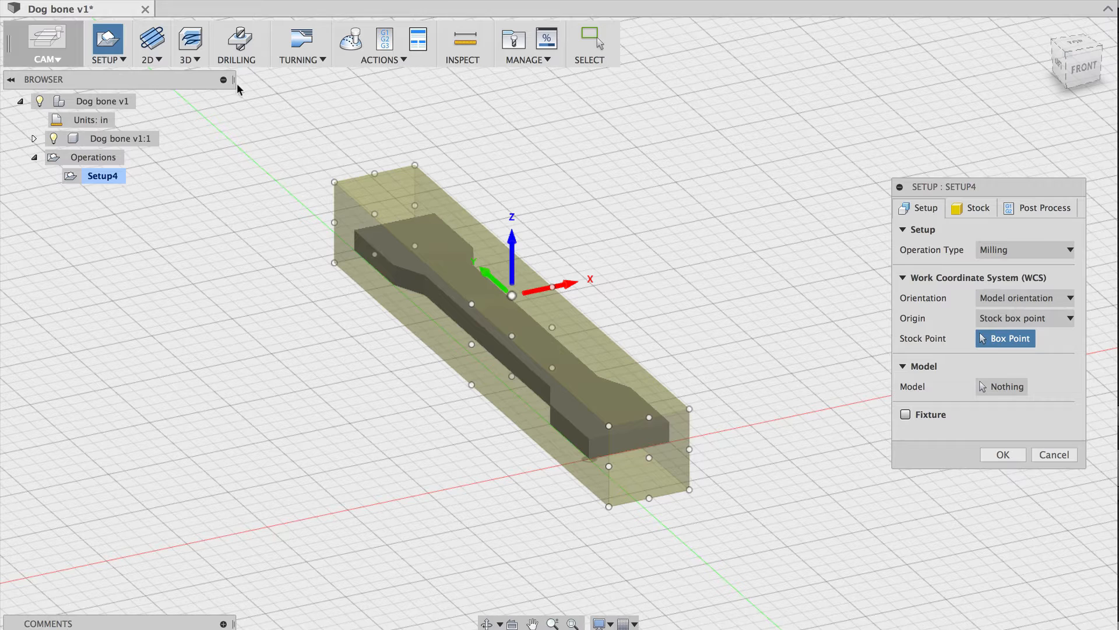
{"action": "mouse_move", "coordinate": [1001, 385]}
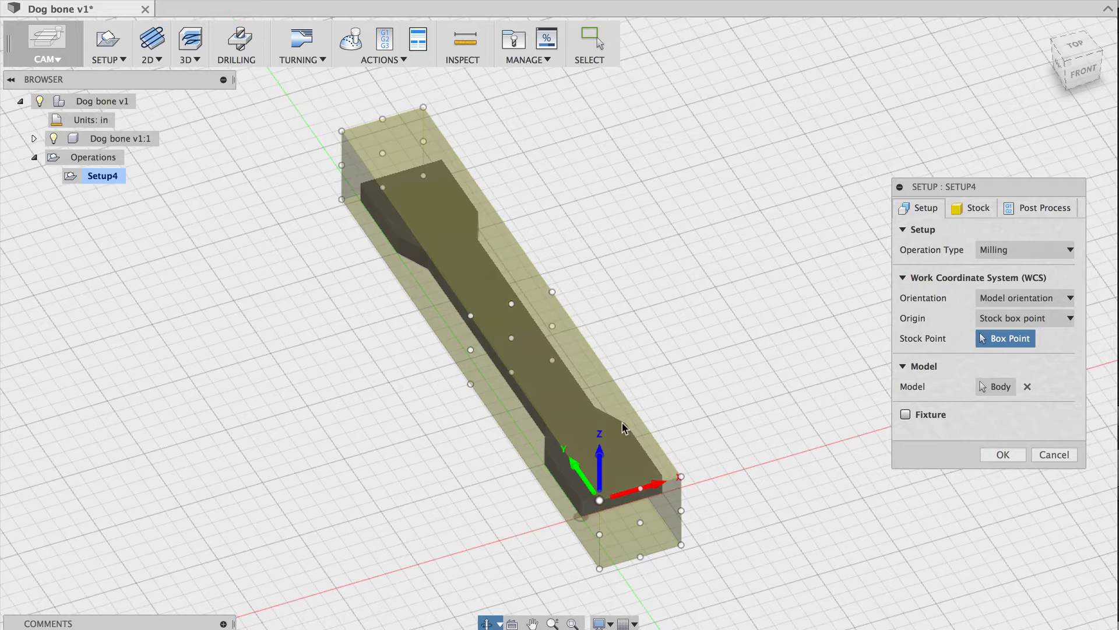
Size the stock to 4 × 4 × 0.125 in, offset 0.05 in from the left side.
{"action": "left_click", "coordinate": [977, 207]}
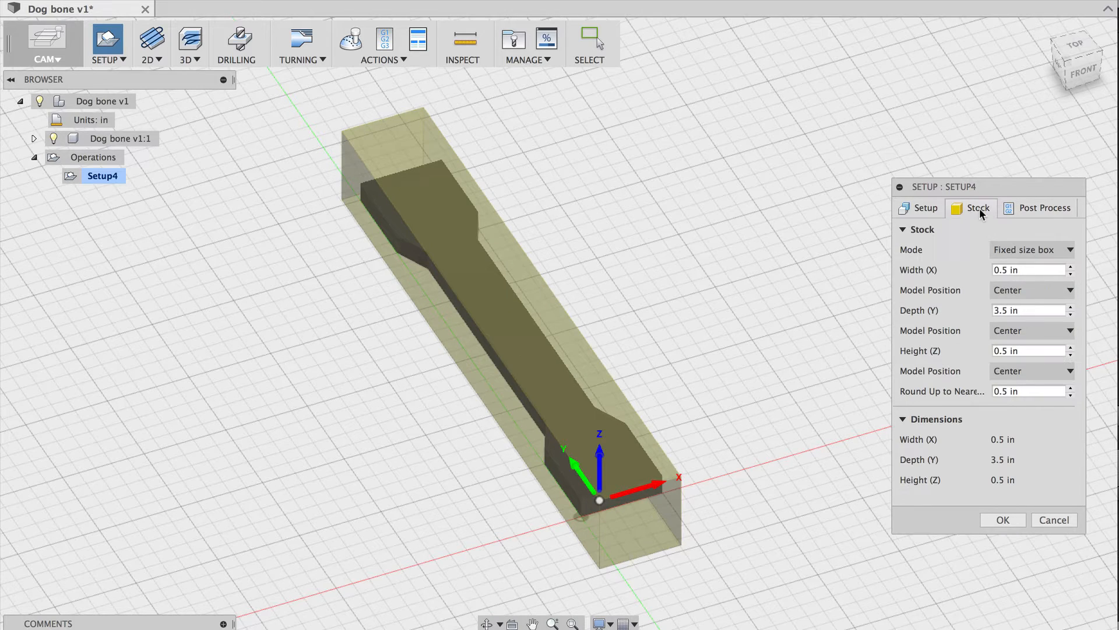
{"action": "type", "text": "4"}
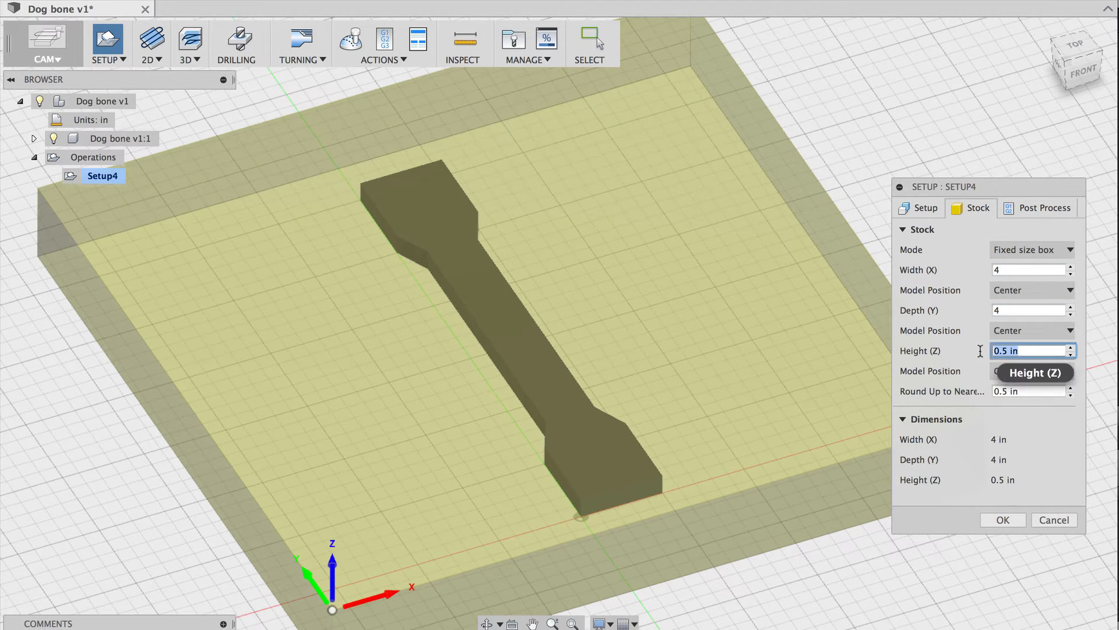
{"action": "type", "text": ".125"}
{"action": "left_click", "coordinate": [1029, 391]}
{"action": "type", "text": "0"}
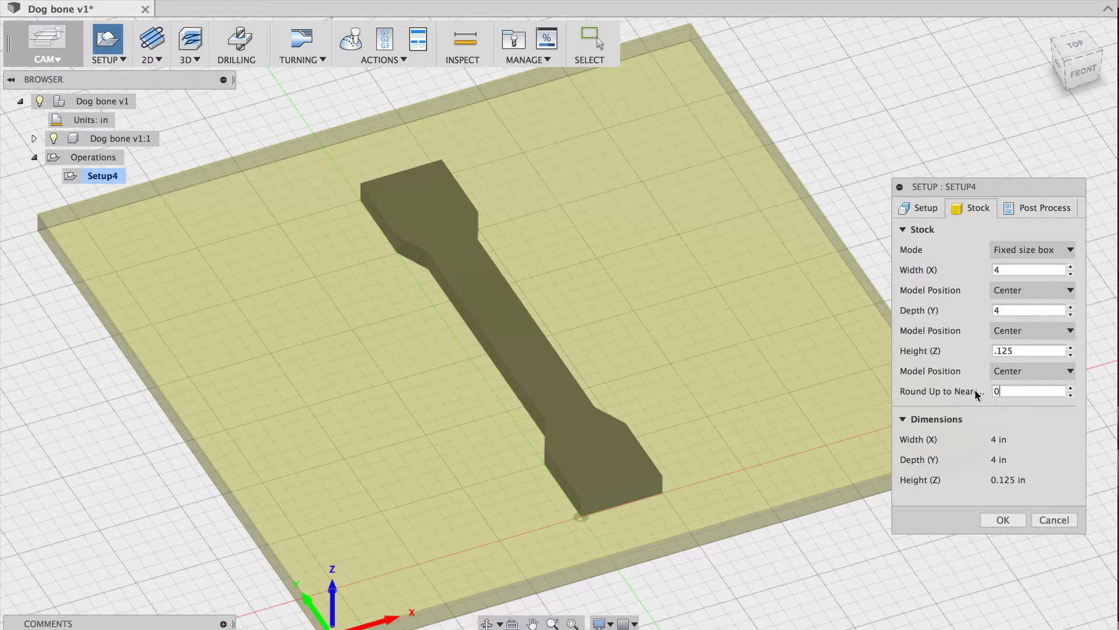
{"action": "left_click", "coordinate": [1031, 289]}
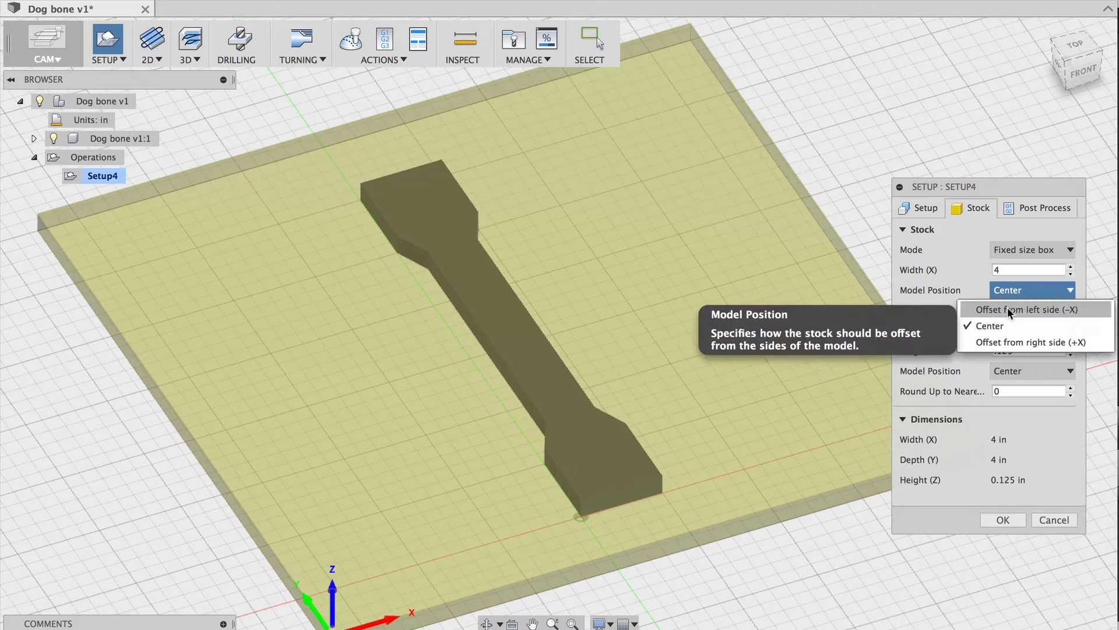
{"action": "left_click", "coordinate": [1027, 309]}
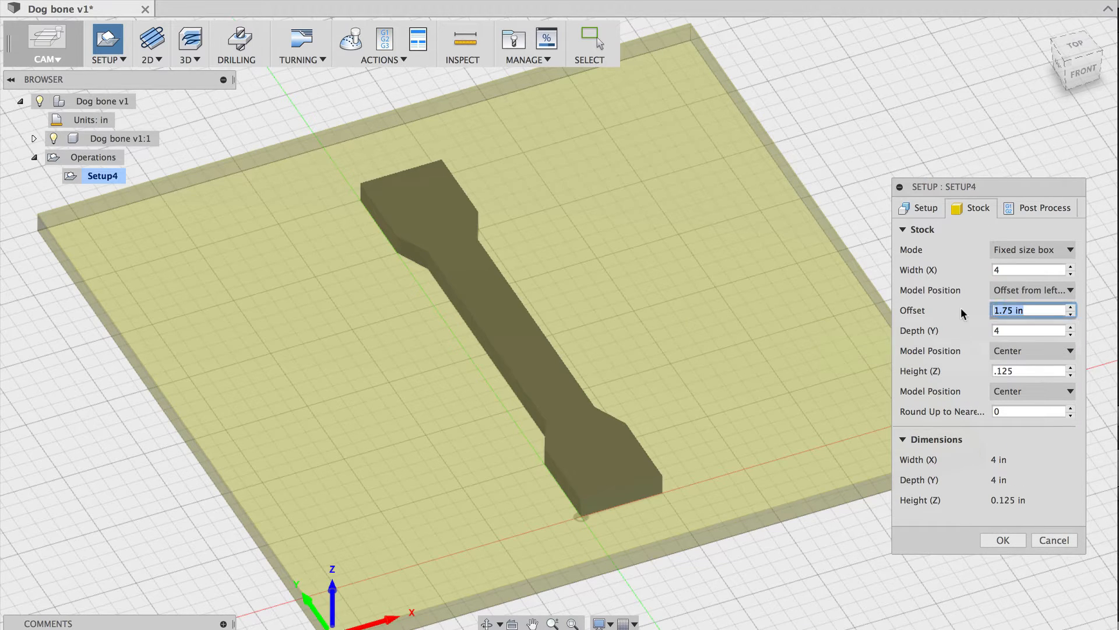
{"action": "type", "text": ".05"}
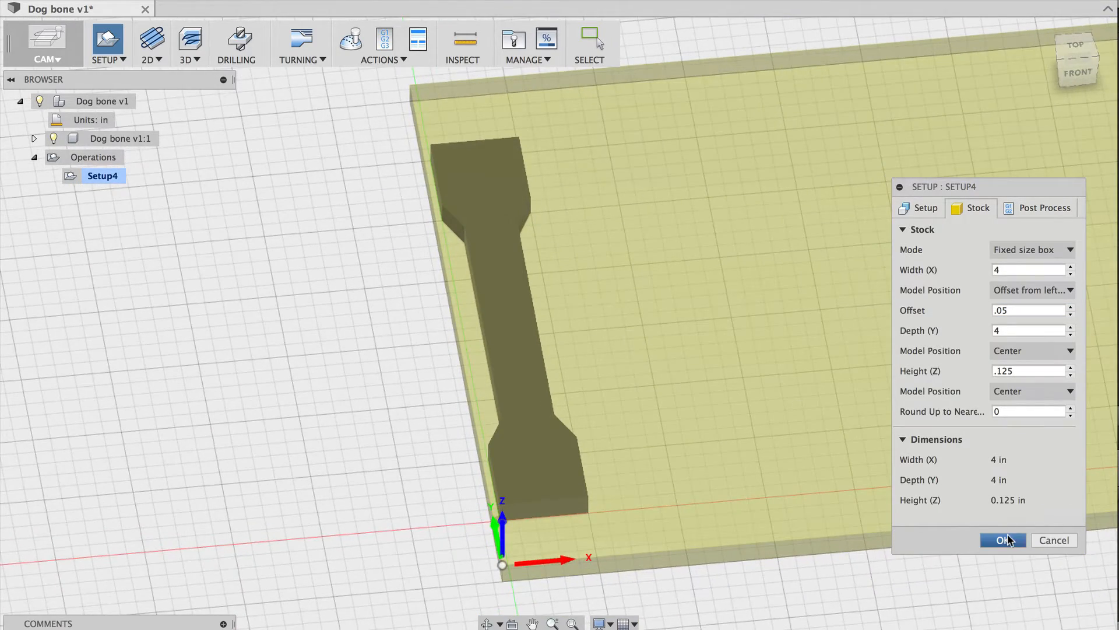
Confirm the Setup4 stock settings and start a 2D contour operation.
{"action": "left_click", "coordinate": [1002, 540]}
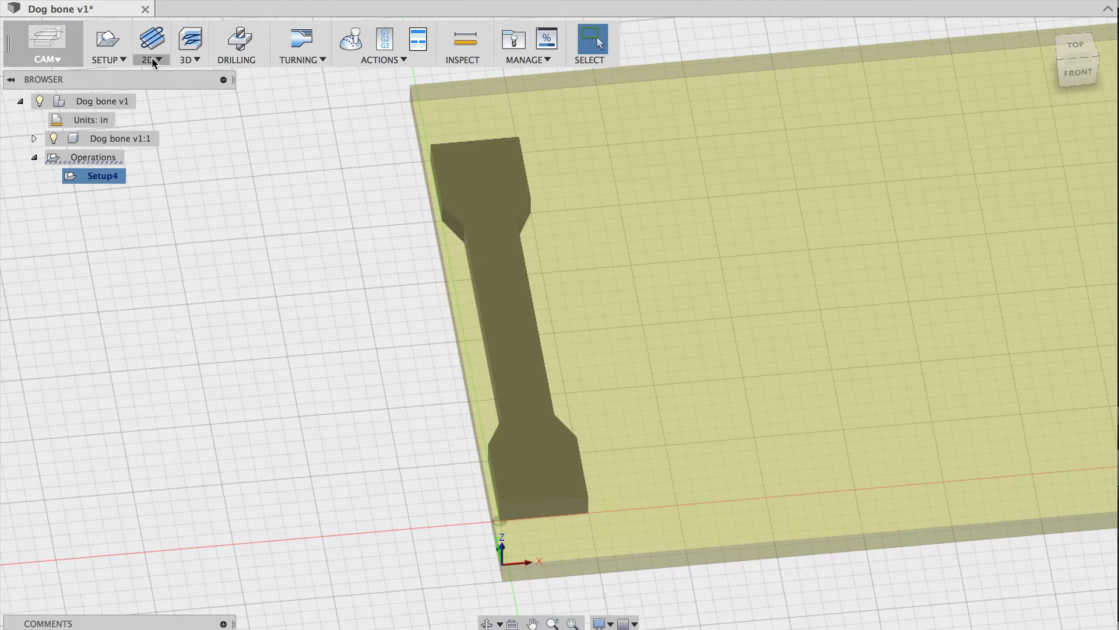
{"action": "left_click", "coordinate": [150, 44]}
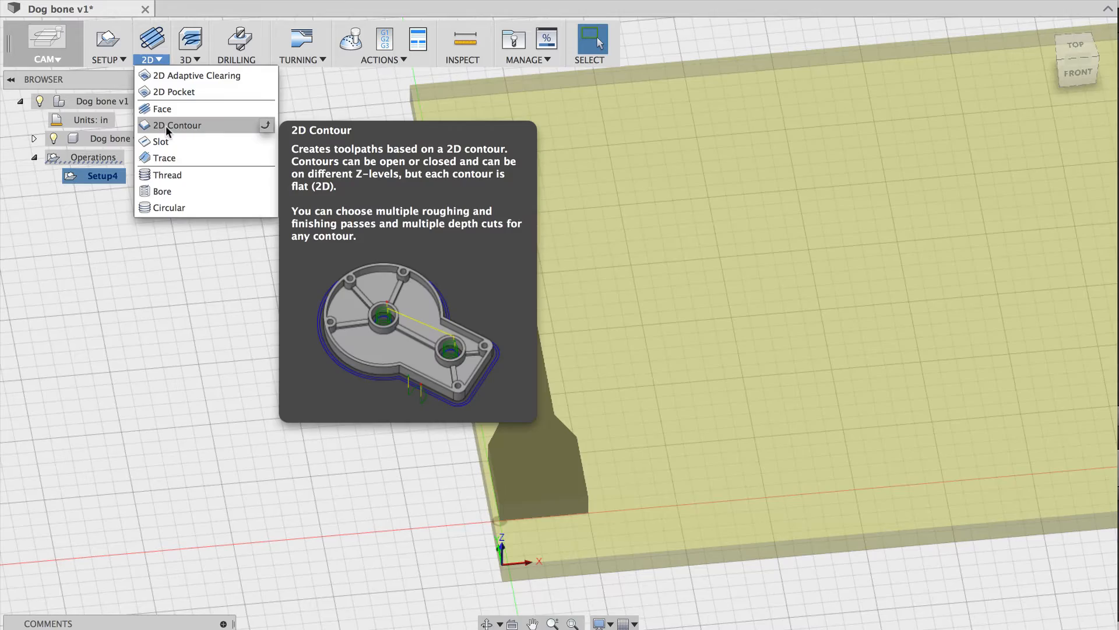
{"action": "left_click", "coordinate": [177, 125]}
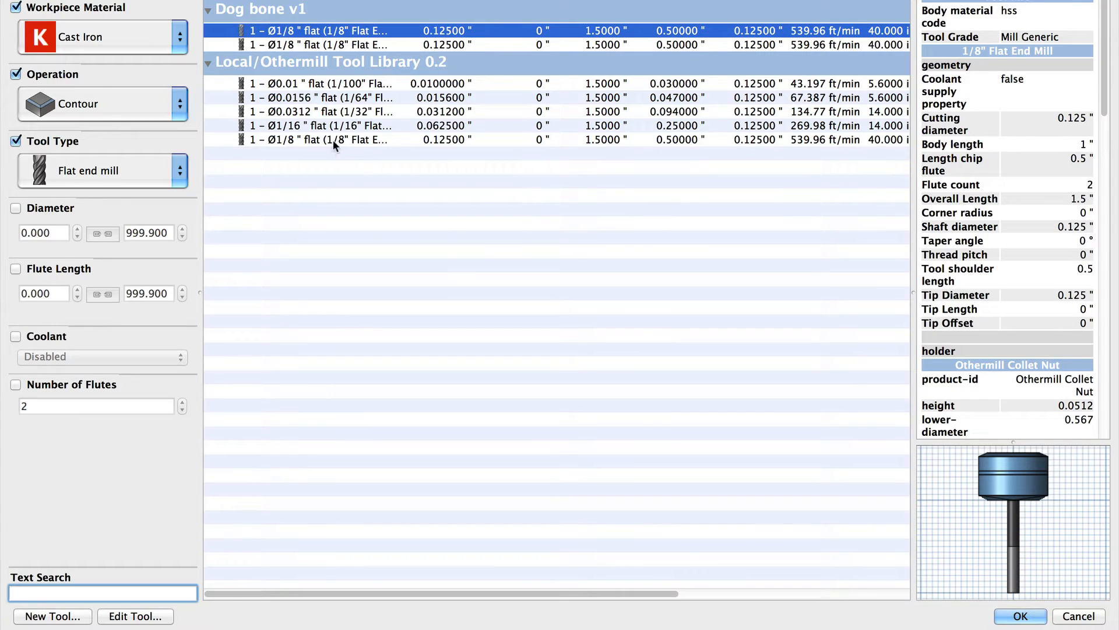
Use the 1/8 in flat end mill at 5 in/min feed, with no lead-in or lead-out.
{"action": "left_click", "coordinate": [1020, 616]}
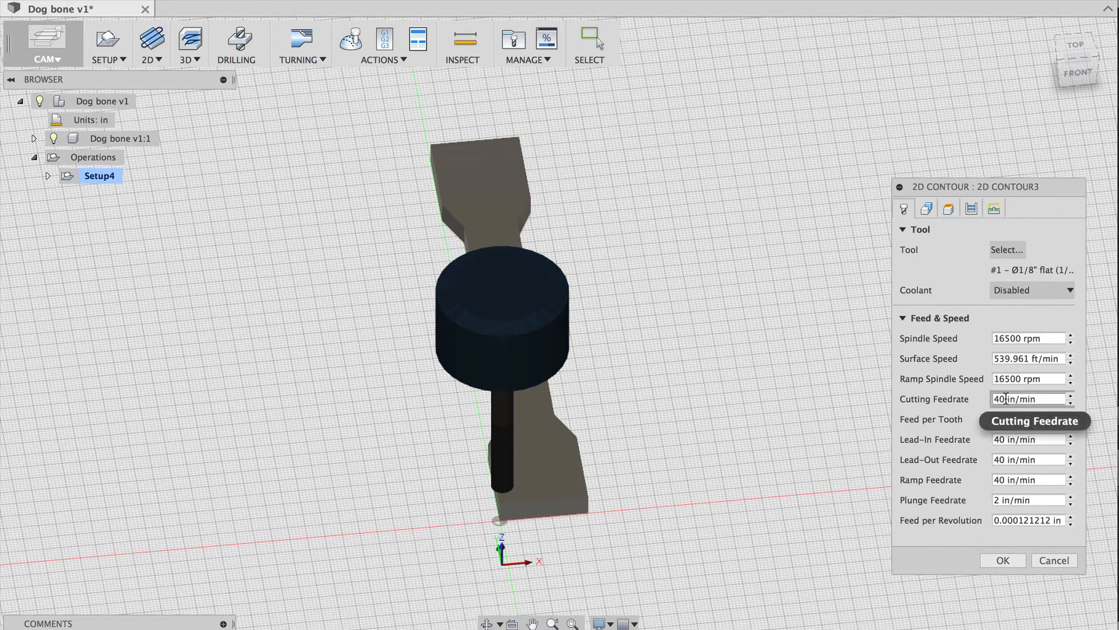
{"action": "type", "text": "5"}
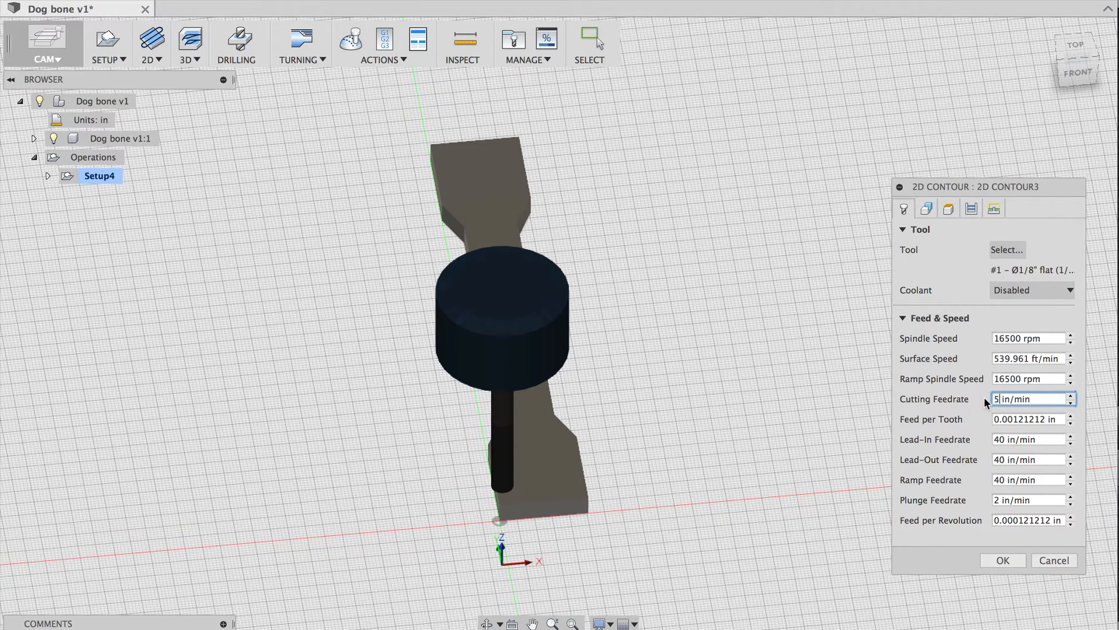
{"action": "type", "text": "9"}
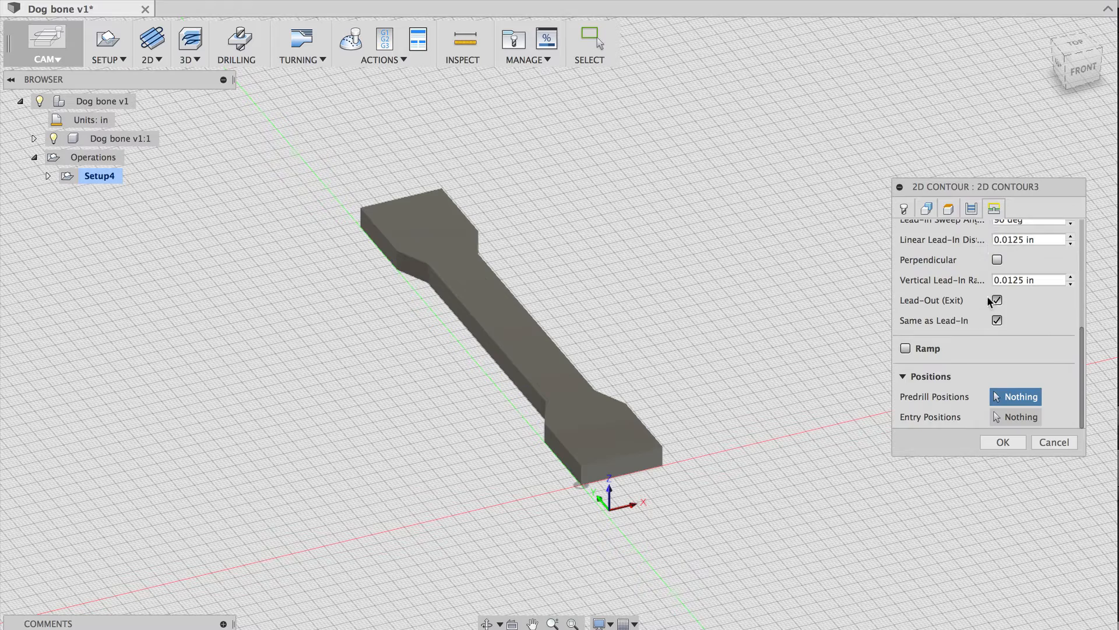
{"action": "left_click", "coordinate": [996, 300]}
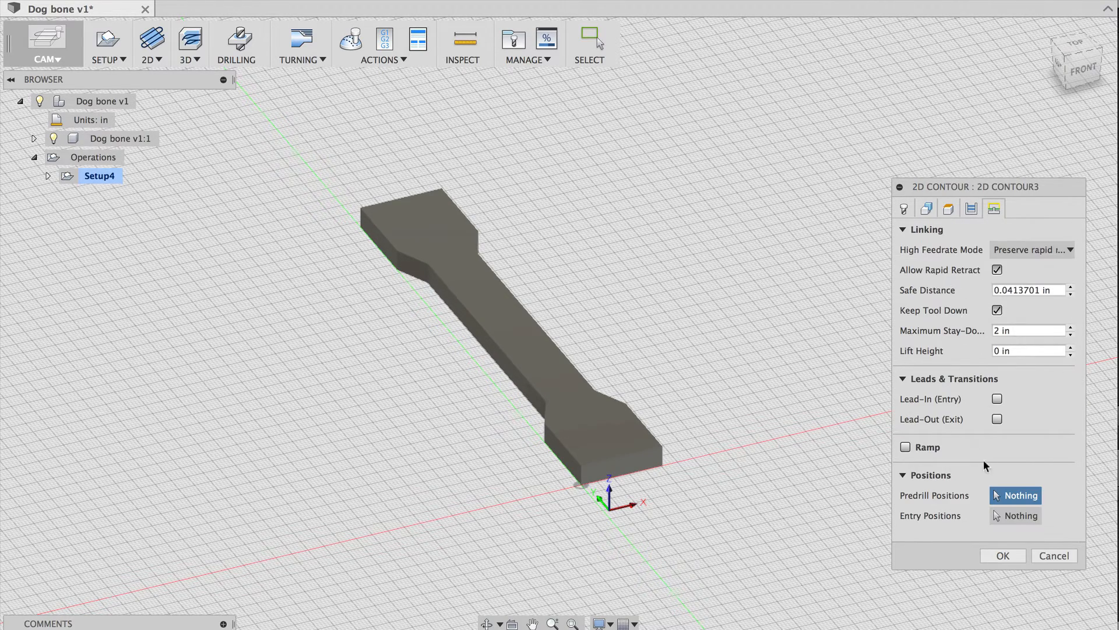
Generate the 2D Contour3 toolpath and simulate it through to the end.
{"action": "left_click", "coordinate": [1002, 556]}
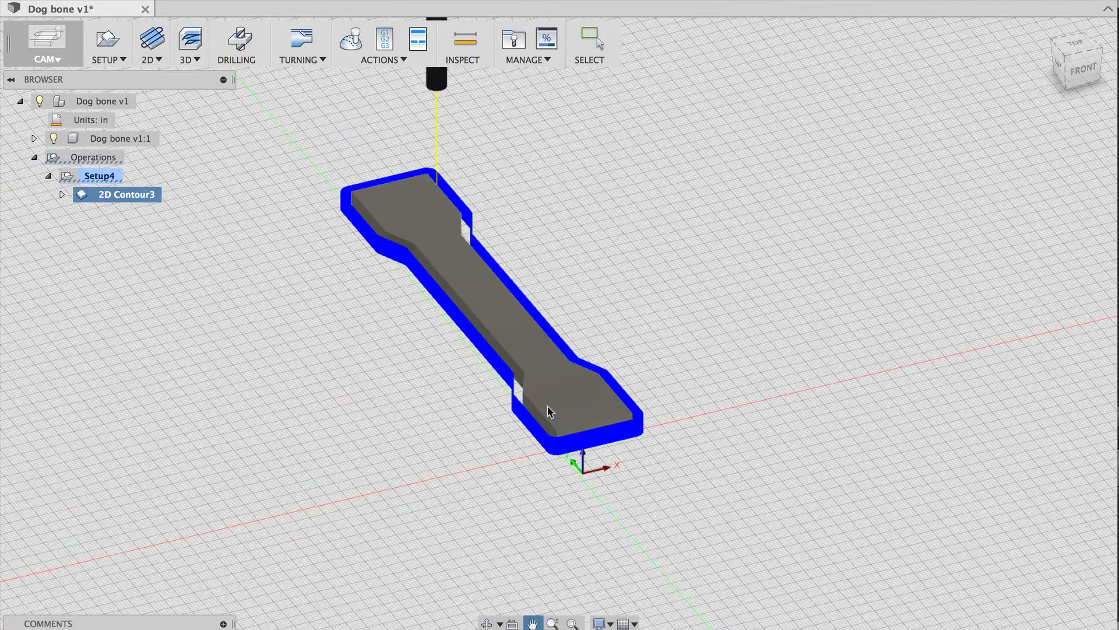
{"action": "mouse_move", "coordinate": [350, 39]}
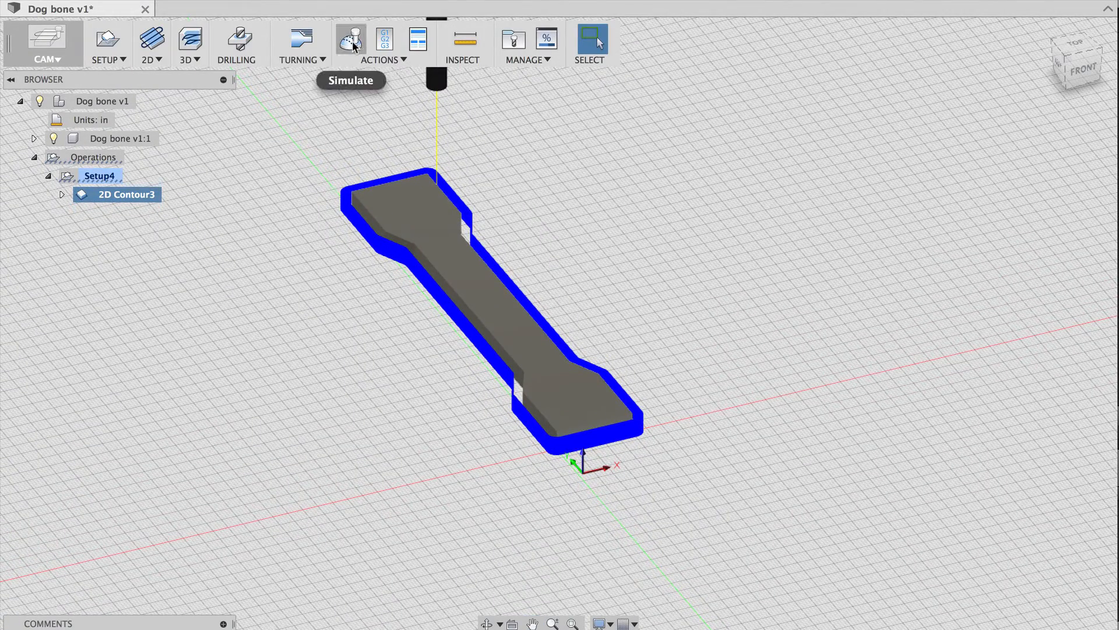
{"action": "left_click", "coordinate": [350, 40]}
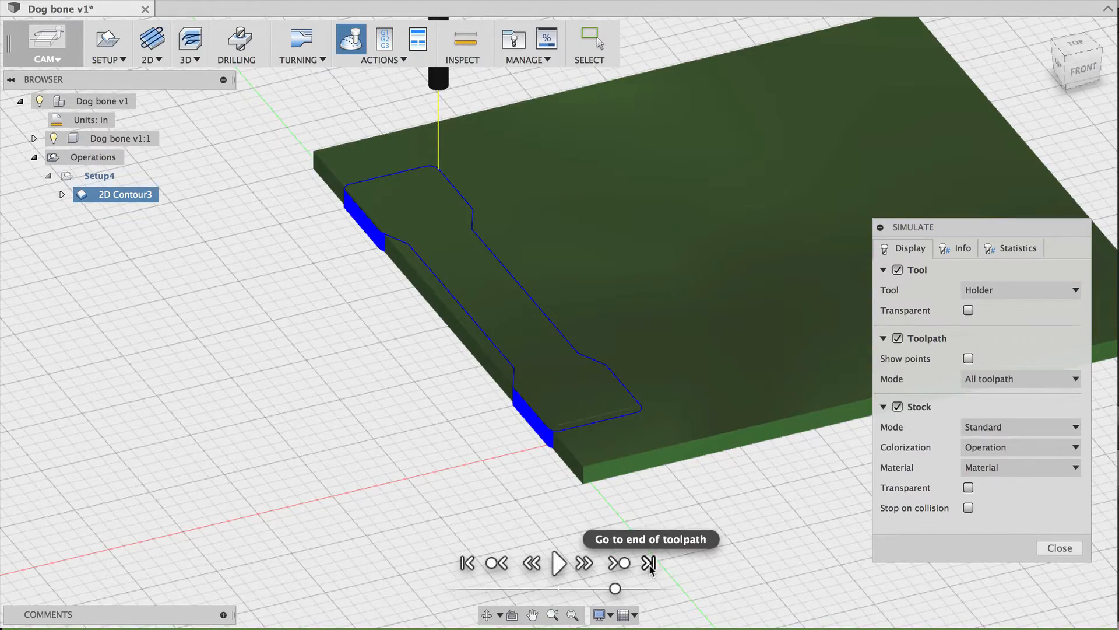
{"action": "left_click", "coordinate": [648, 563]}
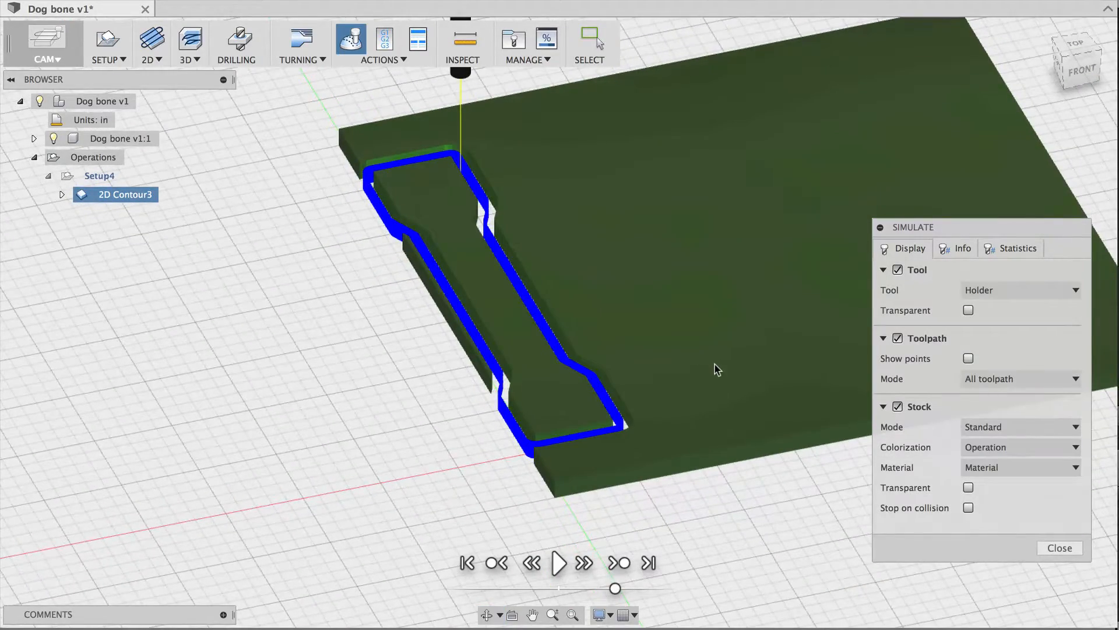
{"action": "left_click", "coordinate": [1059, 547]}
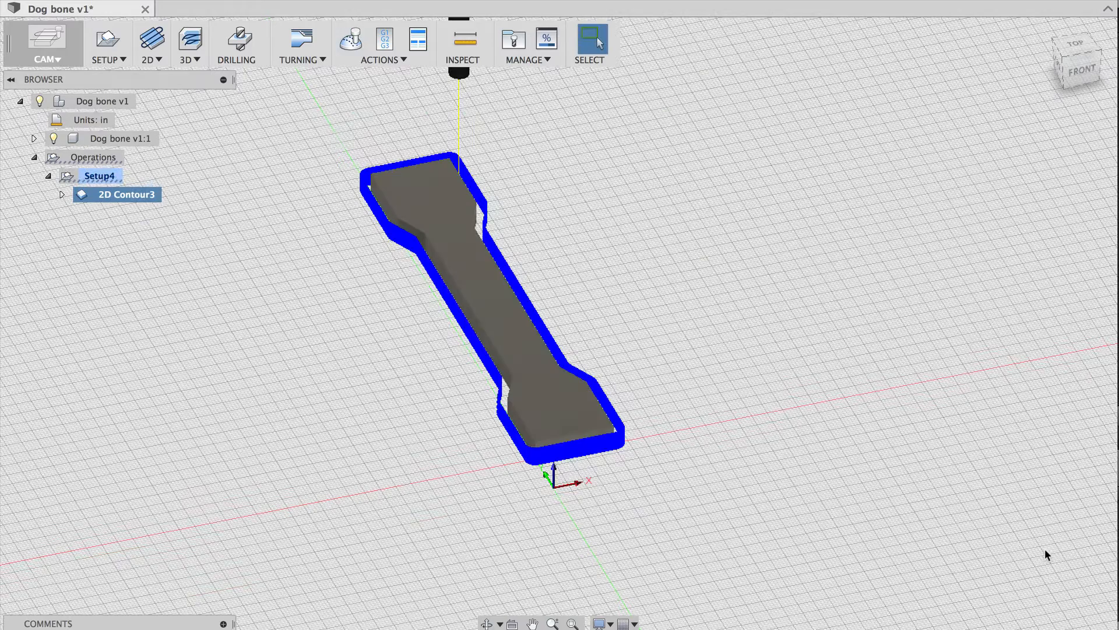
{"action": "mouse_move", "coordinate": [384, 37]}
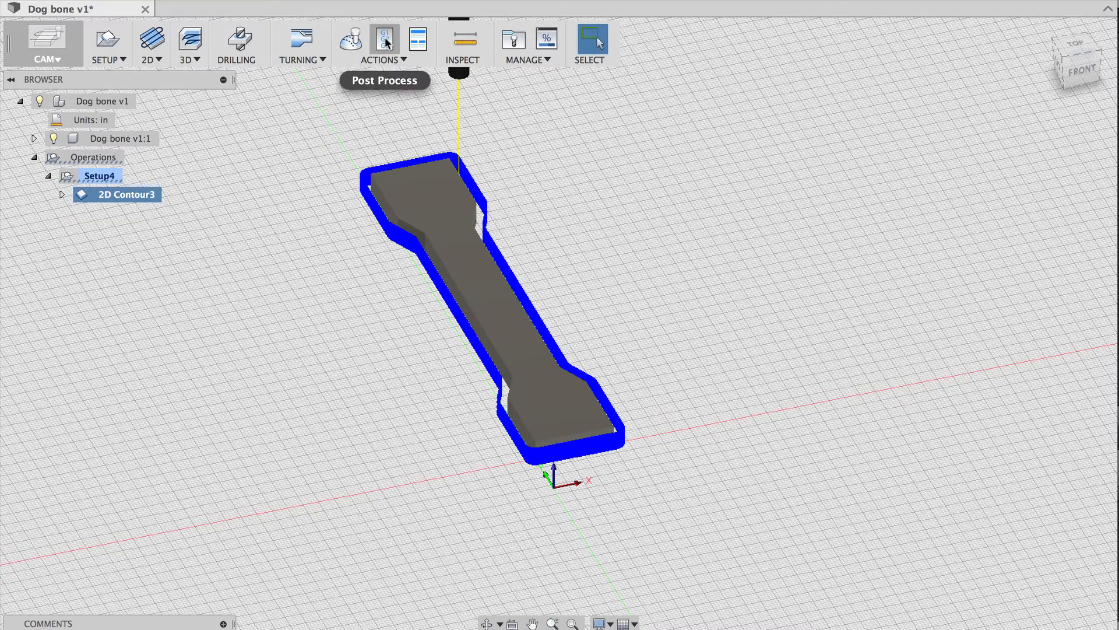
Post-process the contour with the othermill post to dog bone.nc in the dog bone video folder.
{"action": "left_click", "coordinate": [384, 37]}
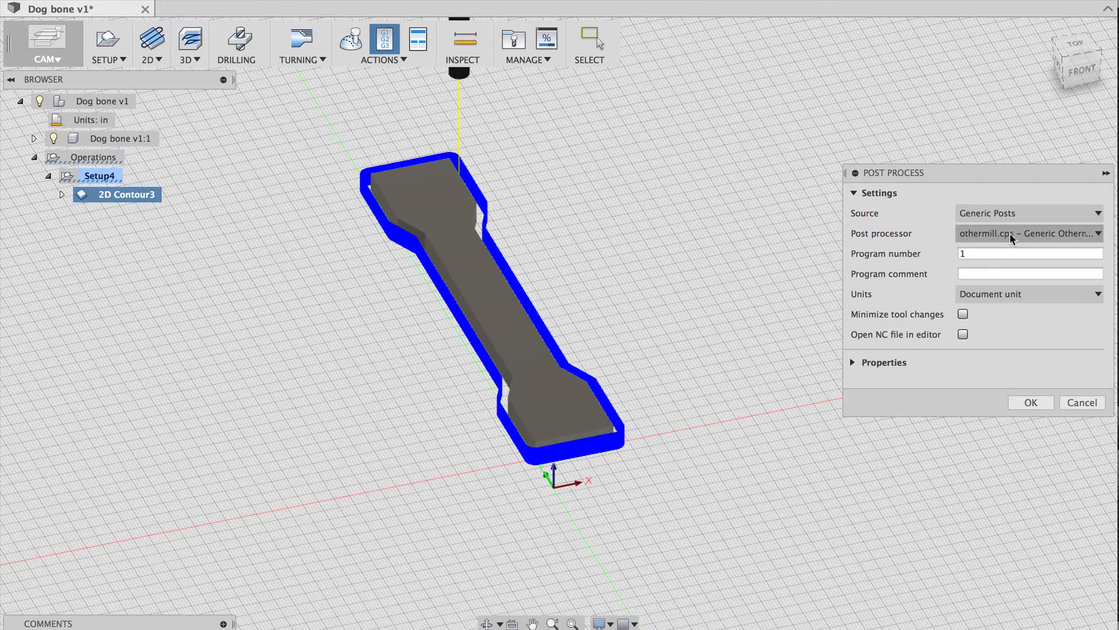
{"action": "left_click", "coordinate": [1030, 401]}
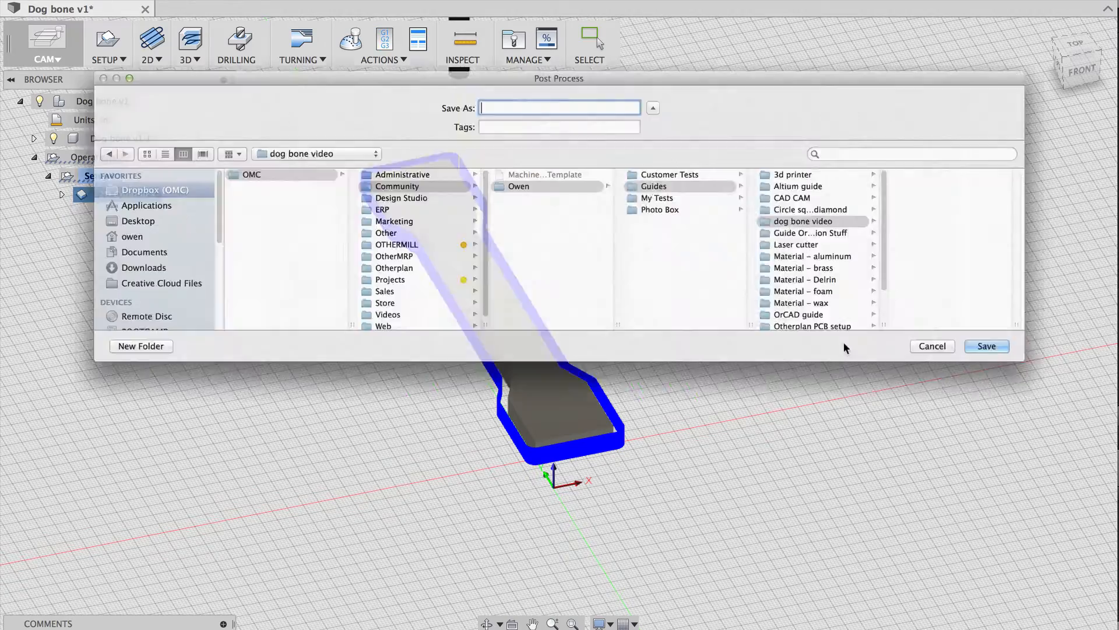
{"action": "type", "text": "dog bone.nc"}
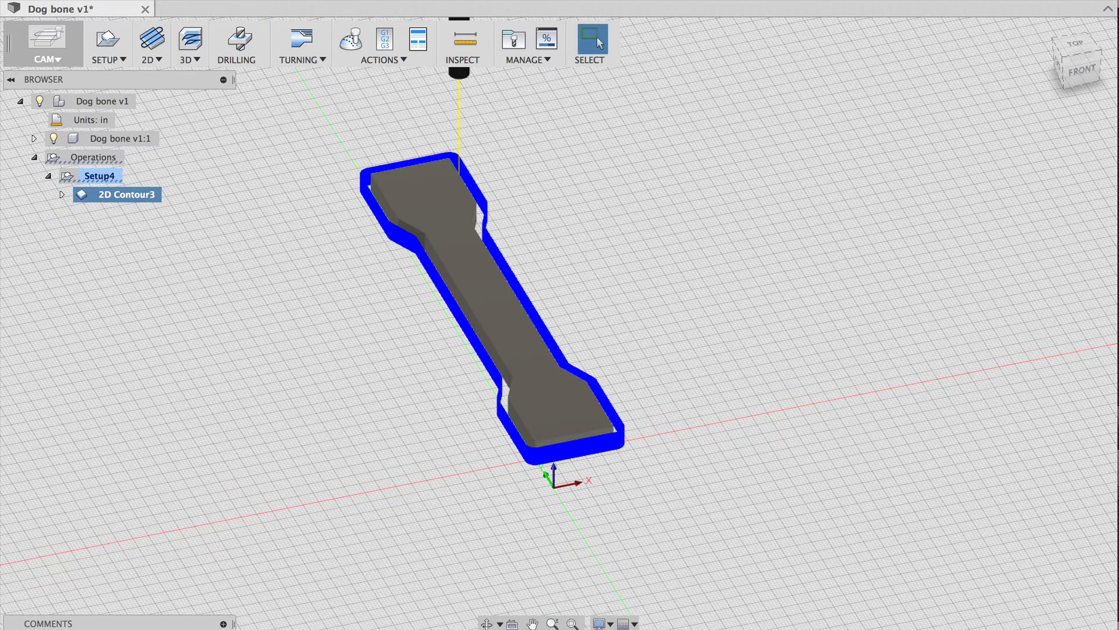
{"action": "mouse_move", "coordinate": [619, 193]}
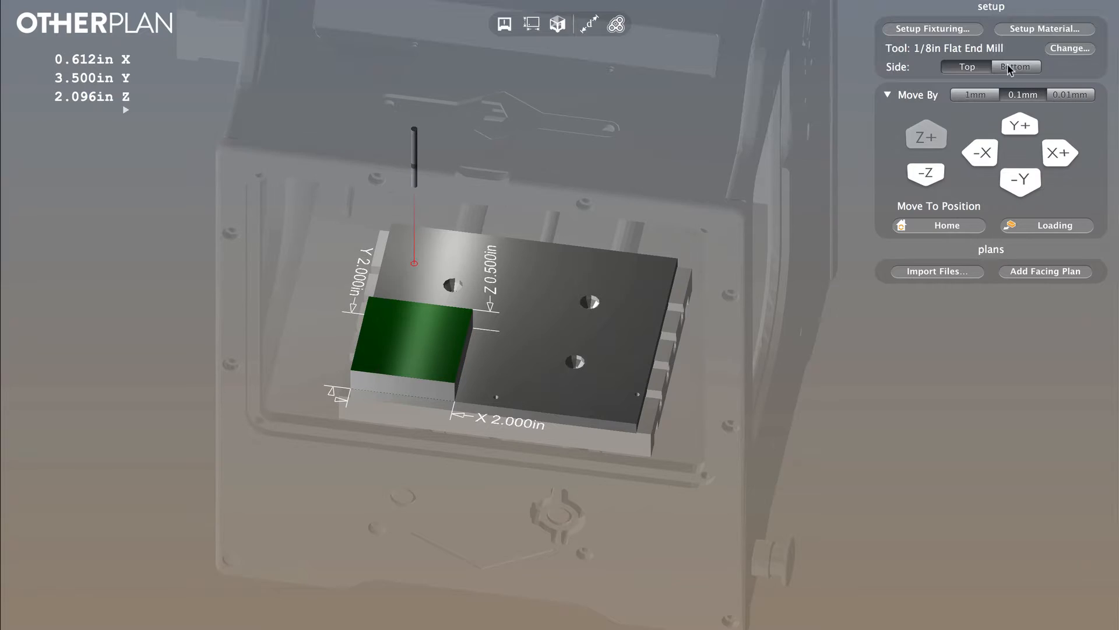
Set the 4 × 4 × 0.125 in stock and import dog bone.nc in Otherplan.
{"action": "left_click", "coordinate": [1043, 29]}
{"action": "type", "text": ".125"}
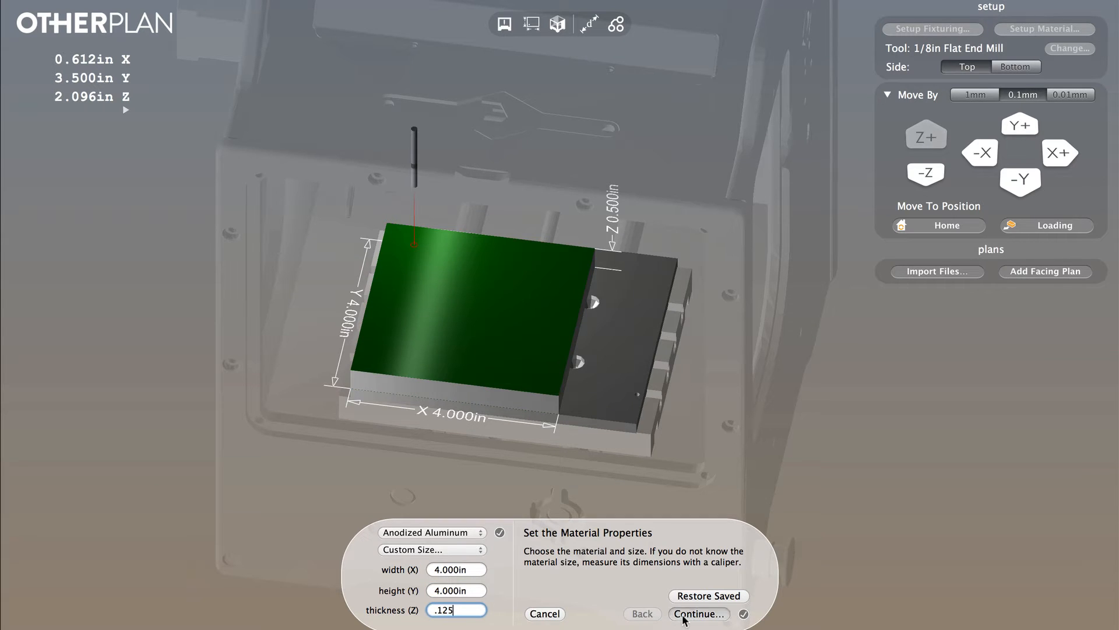
{"action": "left_click", "coordinate": [697, 613]}
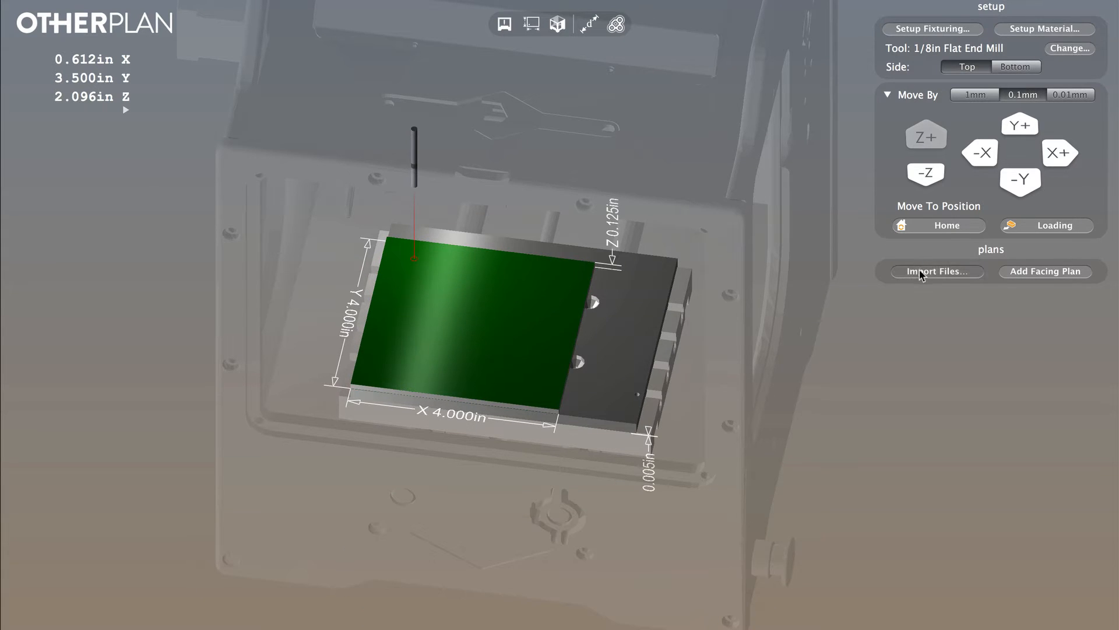
{"action": "left_click", "coordinate": [938, 271]}
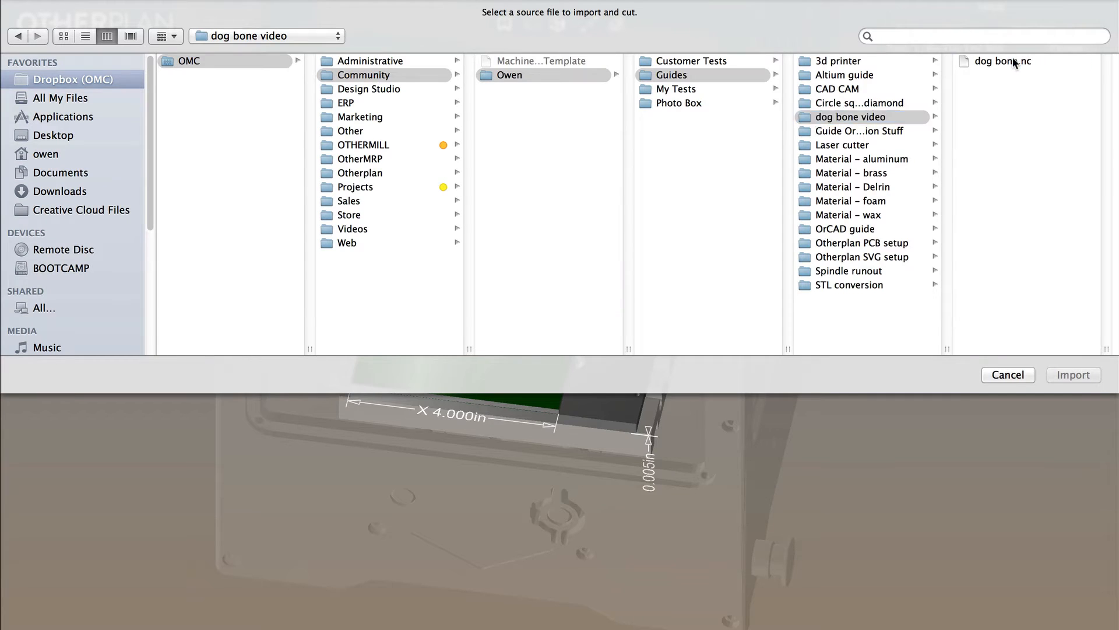
{"action": "left_click", "coordinate": [1073, 374]}
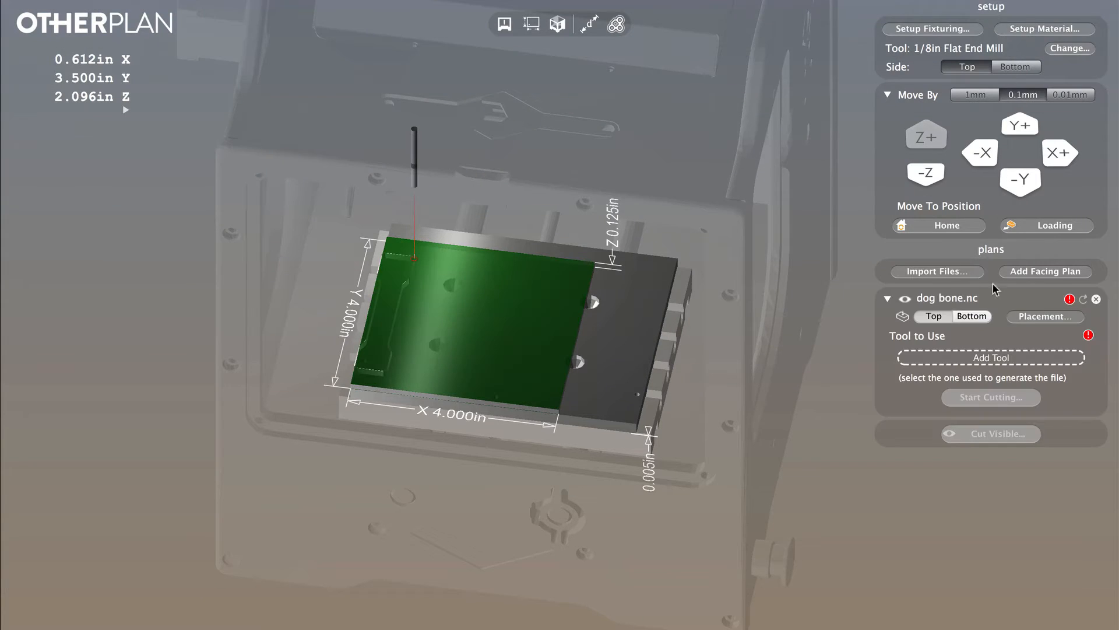
Assign the 1/8in flat end mill to the dog bone plan and start cutting.
{"action": "left_click", "coordinate": [990, 357]}
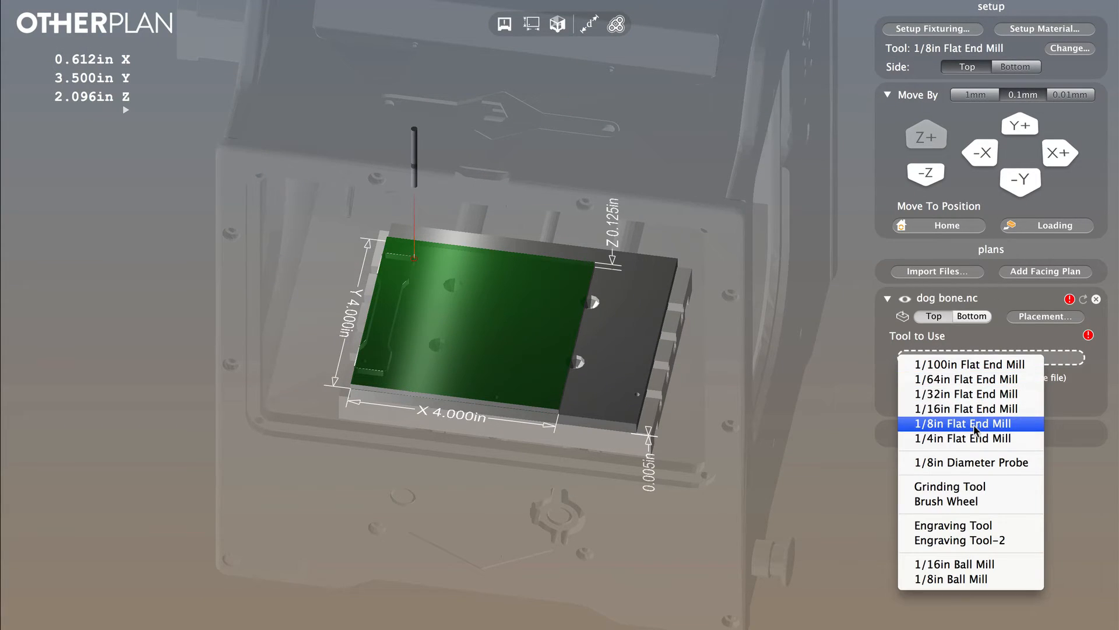
{"action": "left_click", "coordinate": [963, 423]}
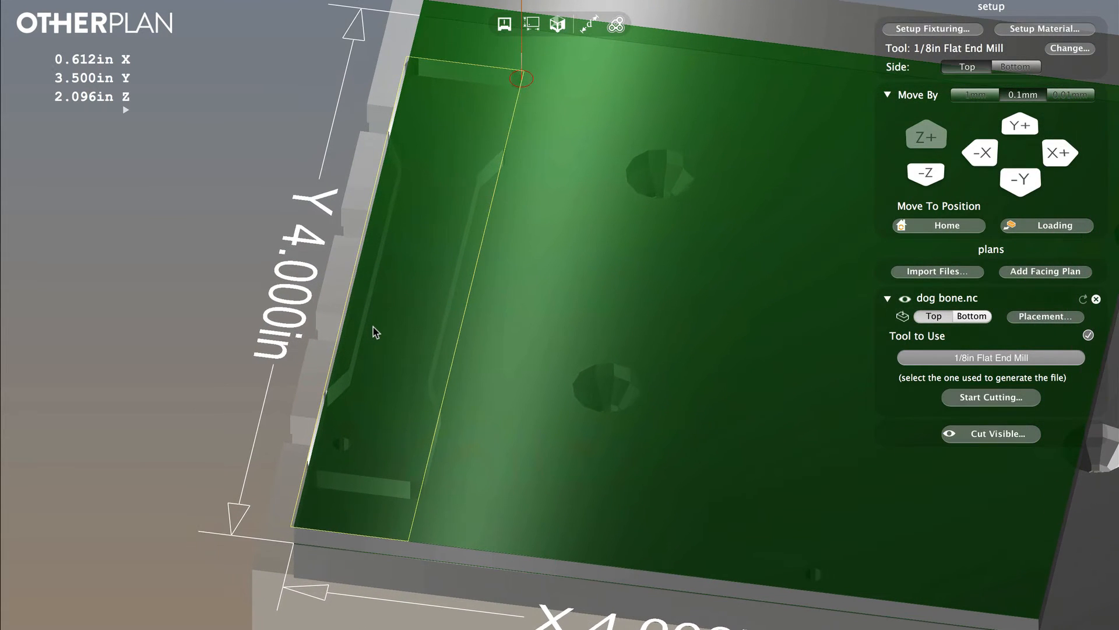
{"action": "left_click", "coordinate": [990, 397]}
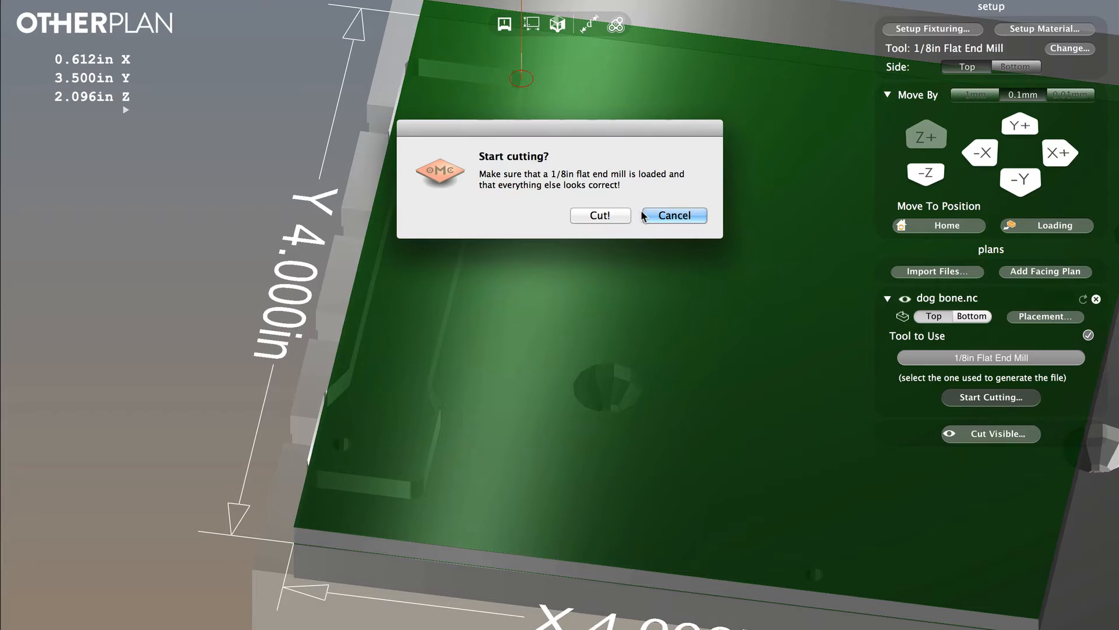